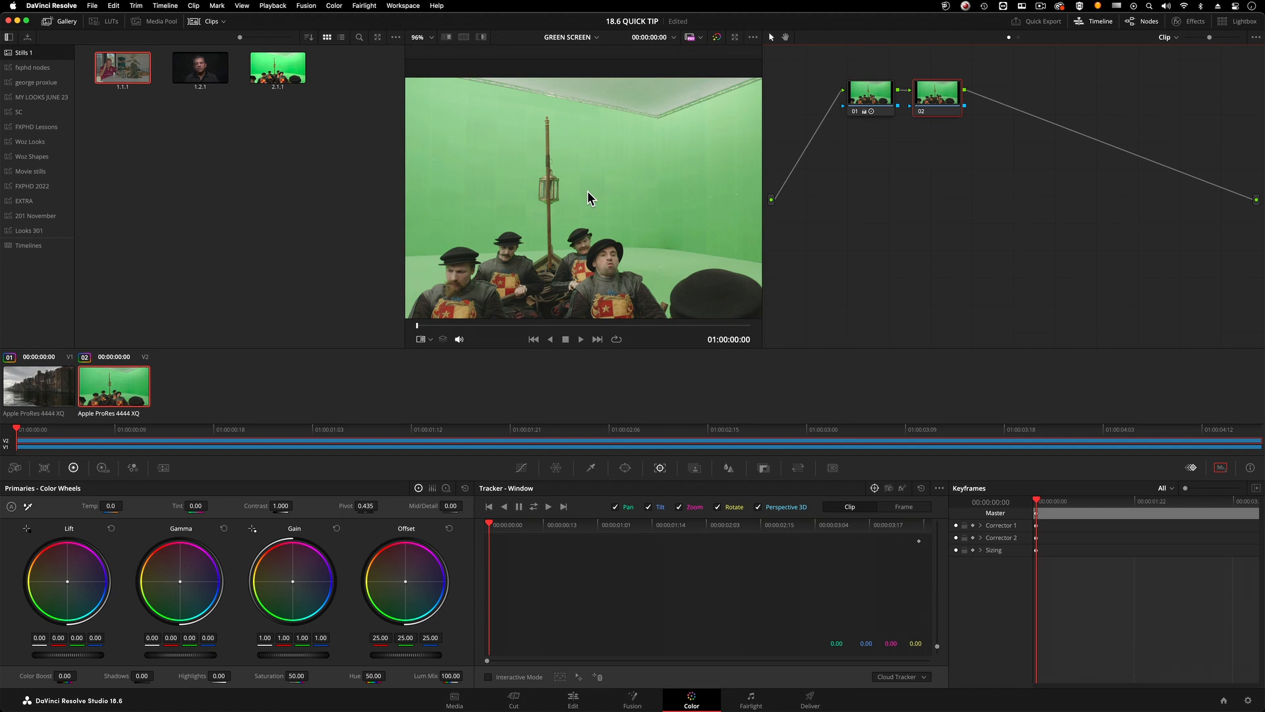
pyautogui.moveTo(744, 428)
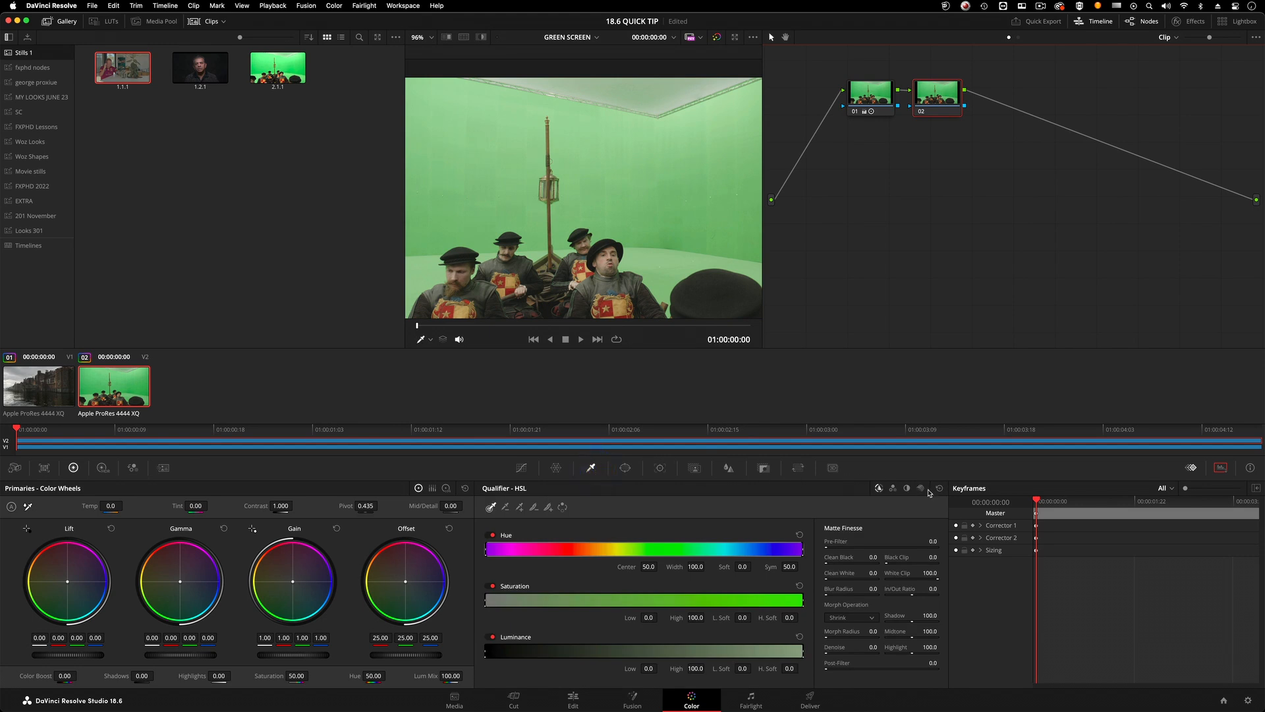
# Switch the green-screen node's qualifier to 3D mode.
pyautogui.click(920, 488)
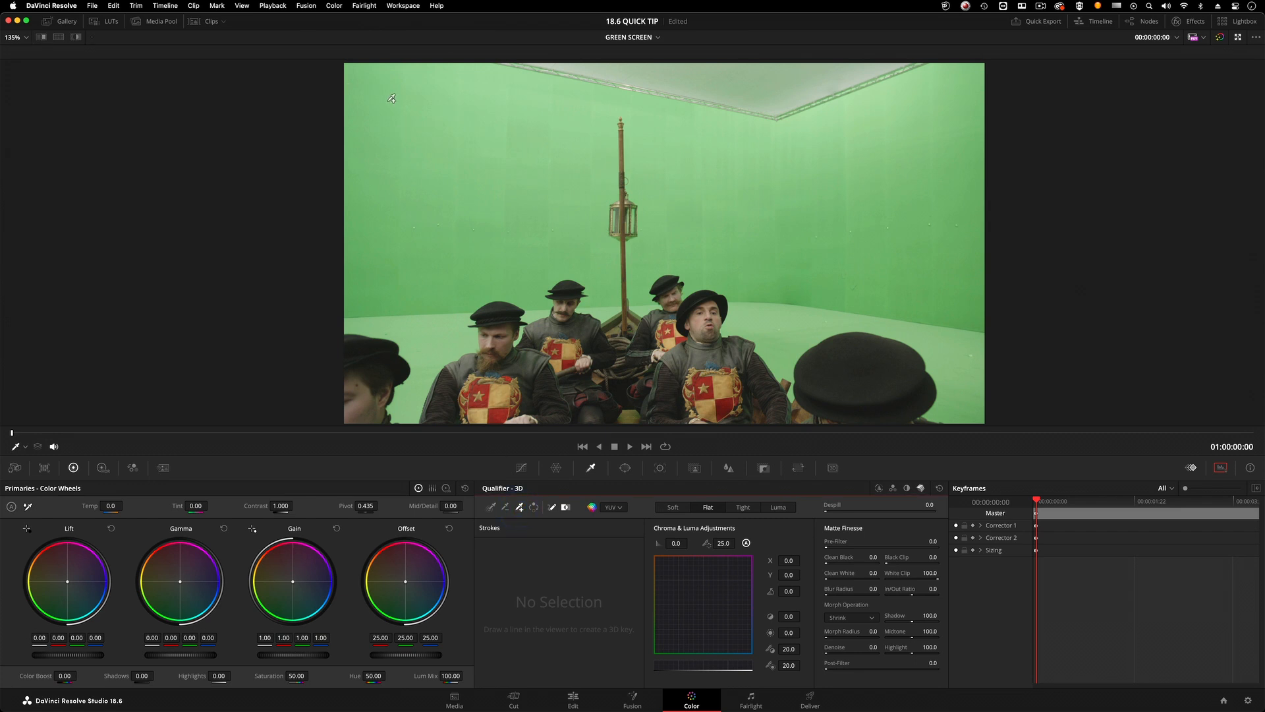
# Sample green on the left and lower right, turn off highlight, and open window controls.
pyautogui.moveTo(388, 103); pyautogui.dragTo(374, 305)
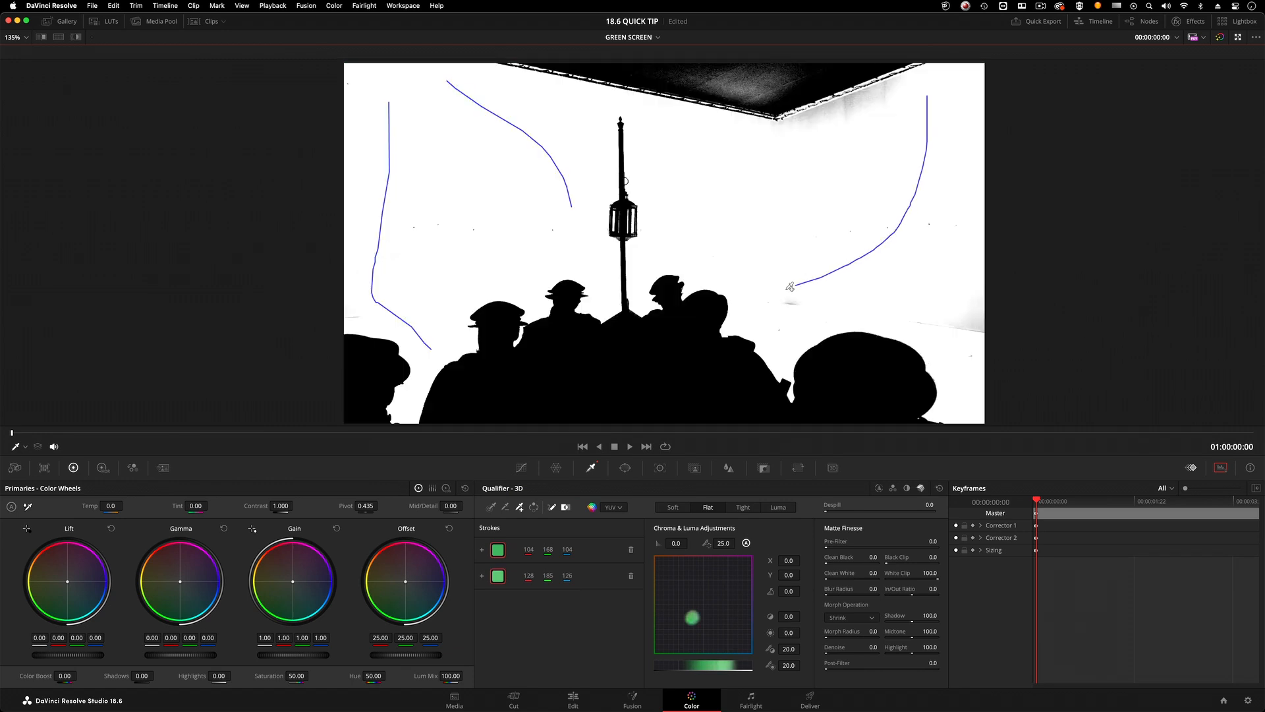
pyautogui.moveTo(790, 287); pyautogui.dragTo(960, 332)
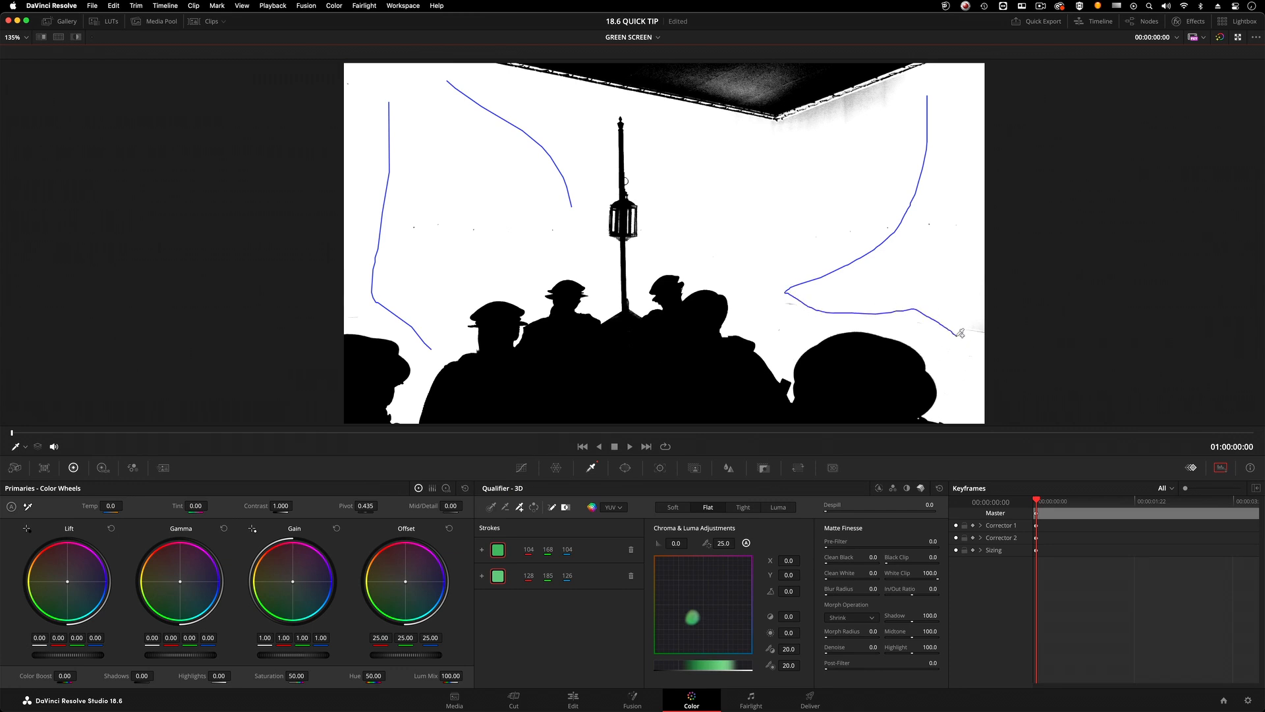
pyautogui.click(481, 601)
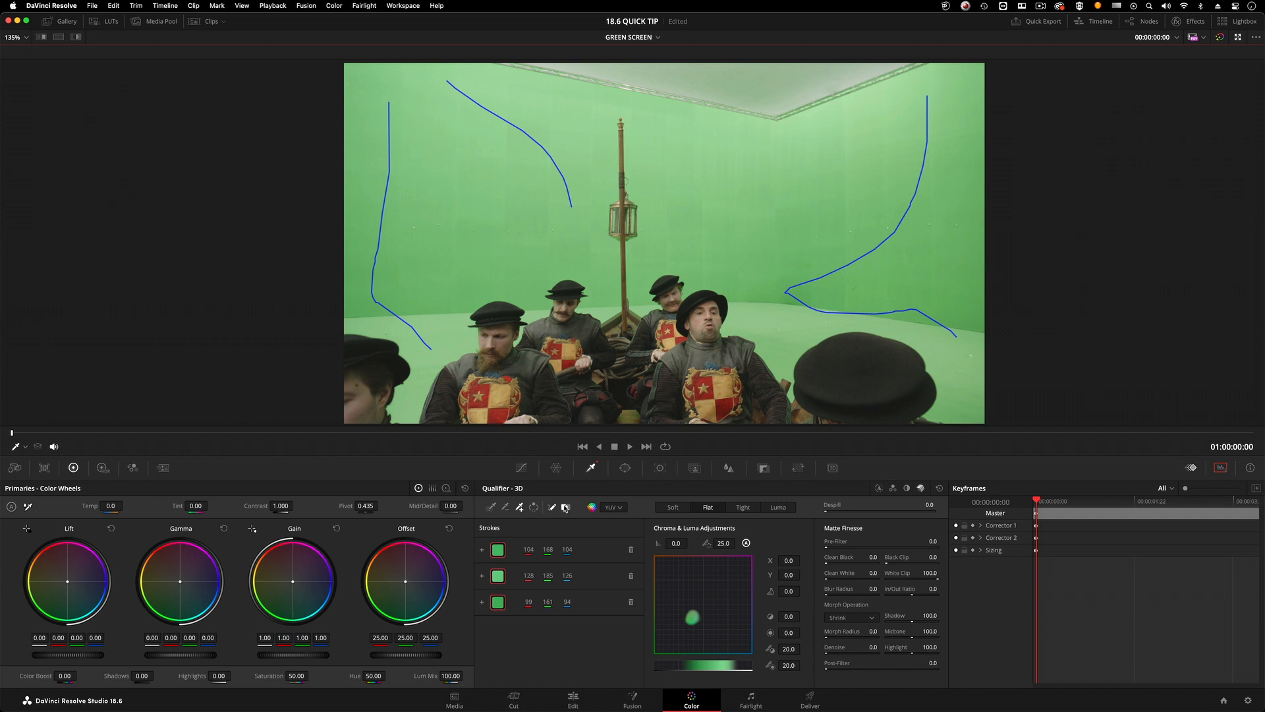
pyautogui.moveTo(566, 507)
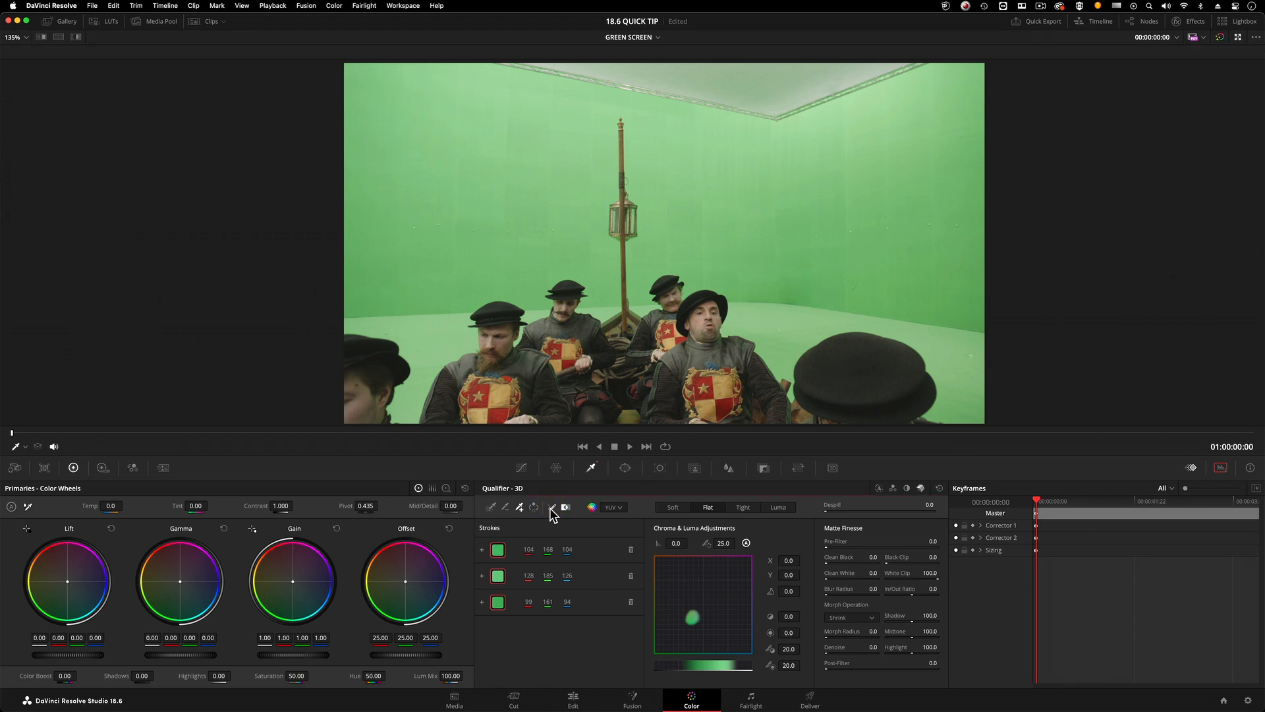
pyautogui.click(626, 468)
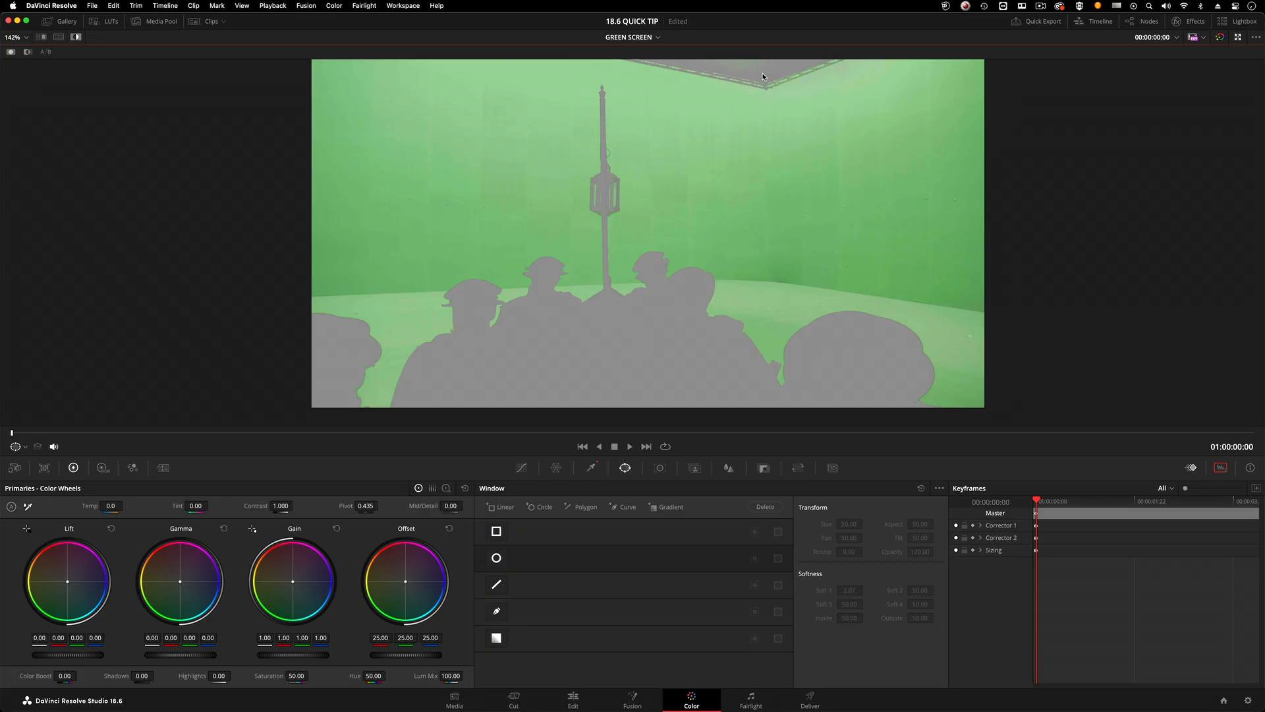